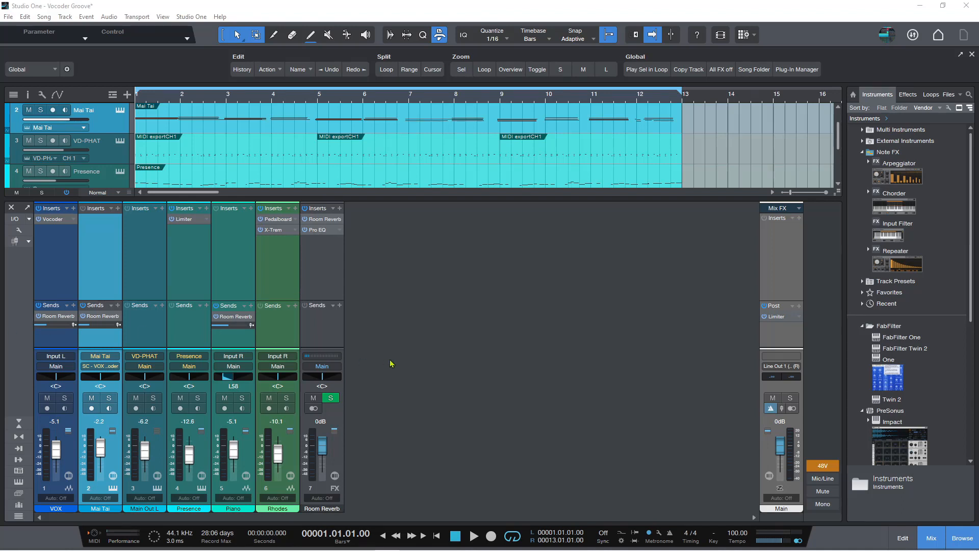
mouse_move(412, 371)
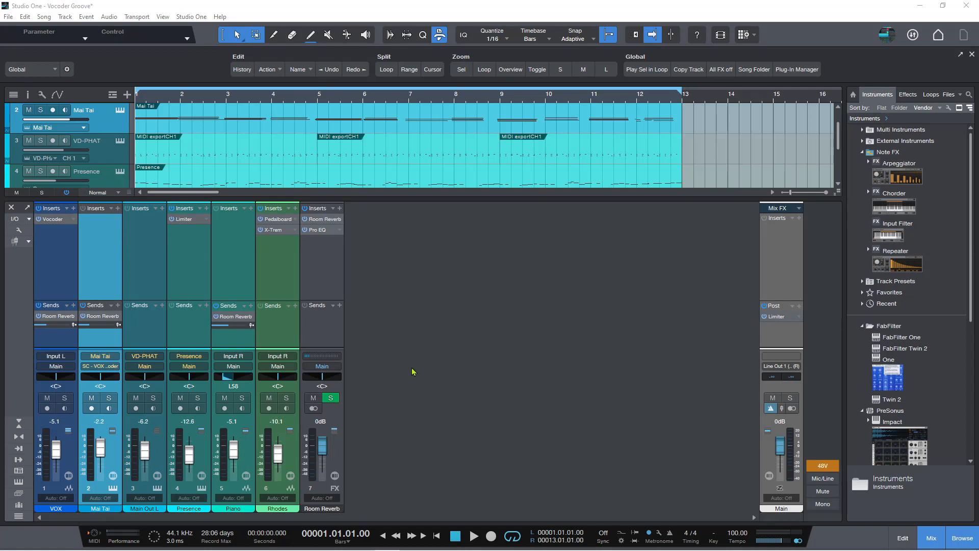
mouse_move(417, 343)
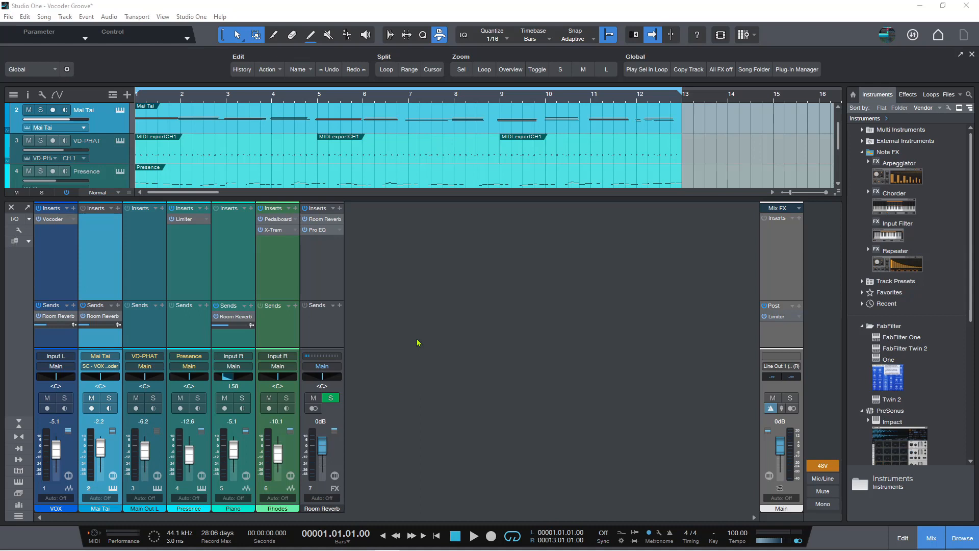
Start sharing the Vocoder Groove song via File > Collaboration > Share
left_click(475, 535)
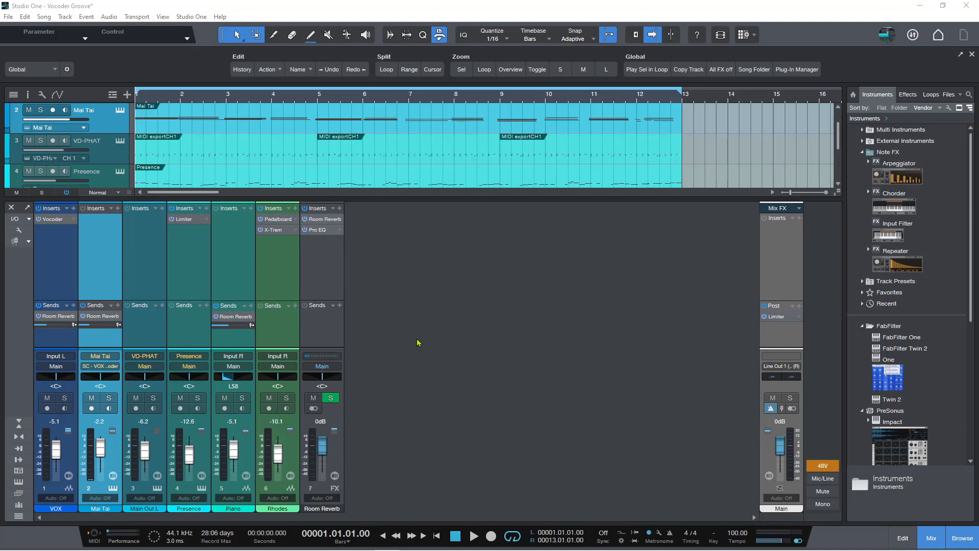
mouse_move(456, 318)
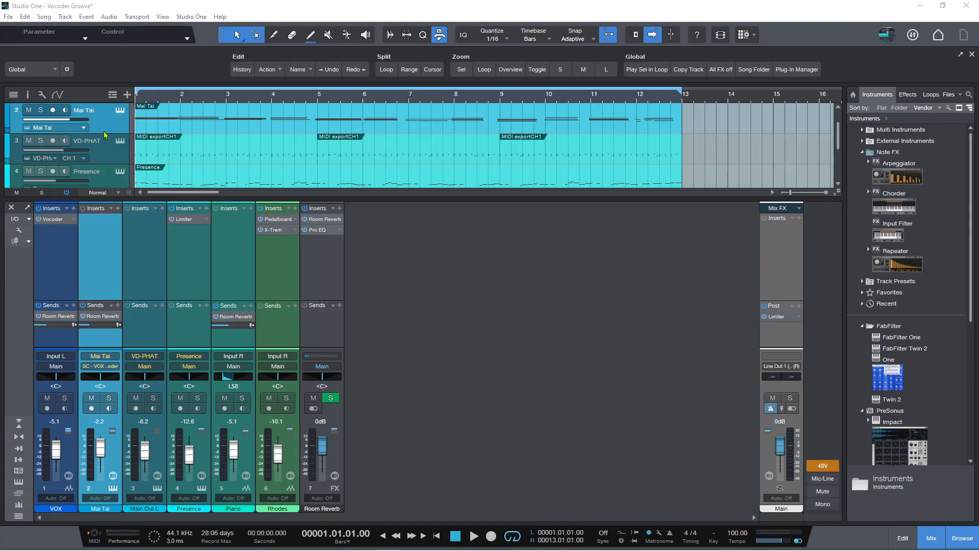
left_click(8, 16)
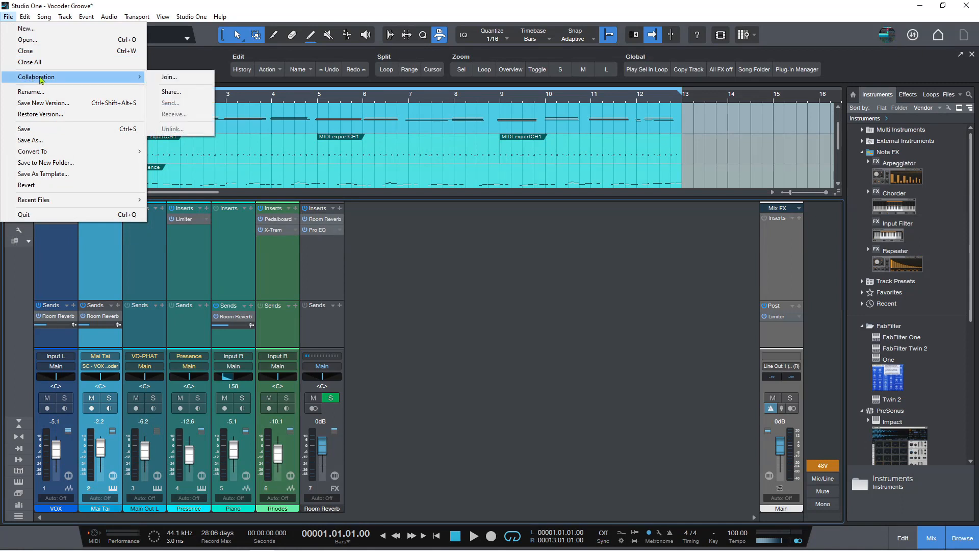
mouse_move(169, 76)
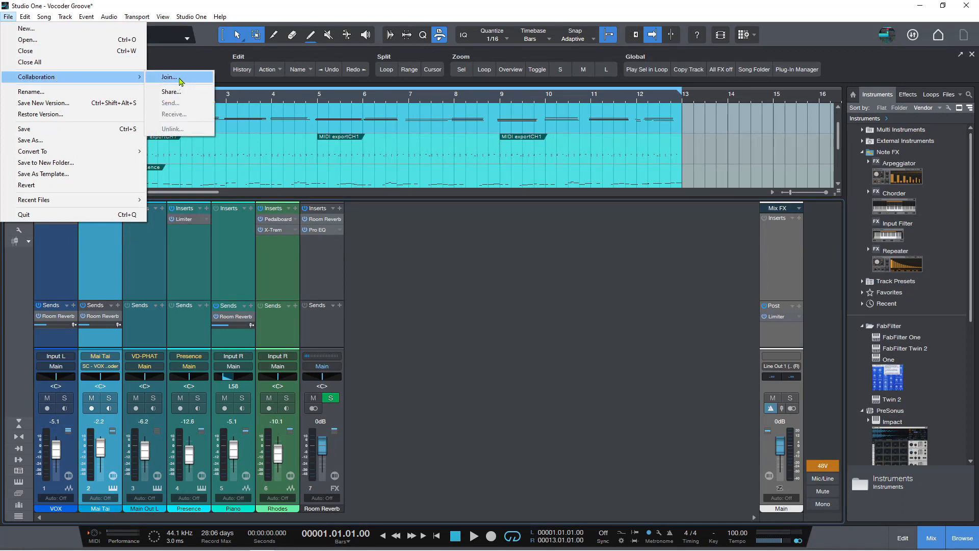
mouse_move(170, 92)
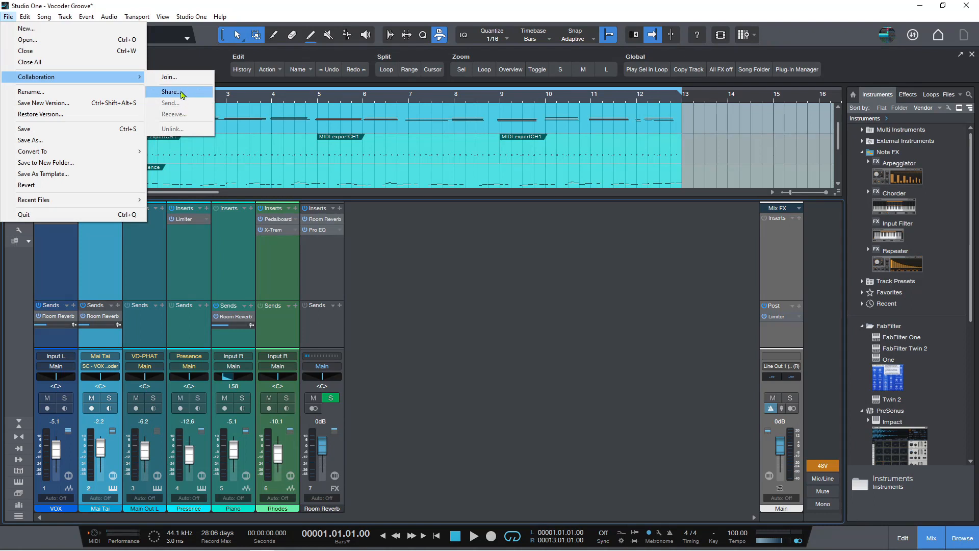
left_click(171, 92)
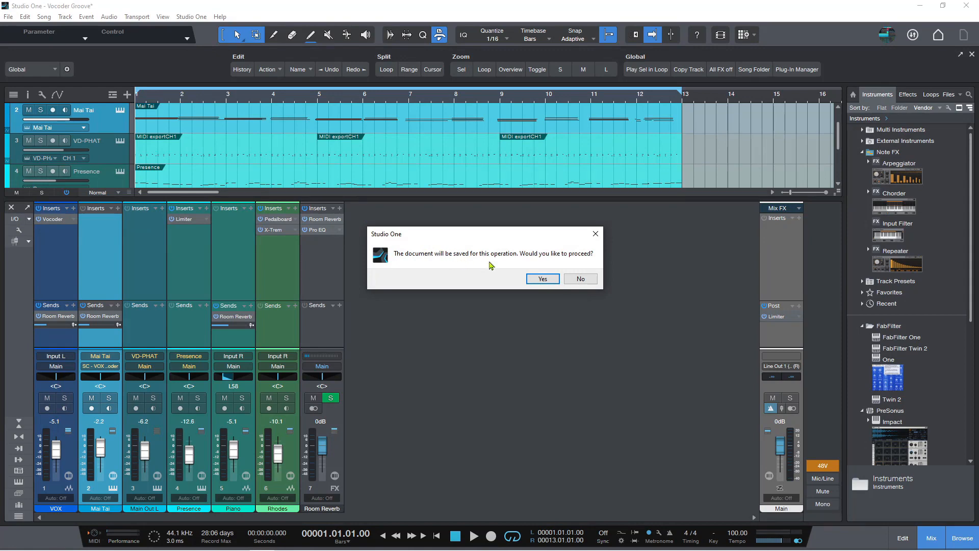
Agree to save the song so the PreSonus Sphere Share window lists the workspaces
left_click(541, 279)
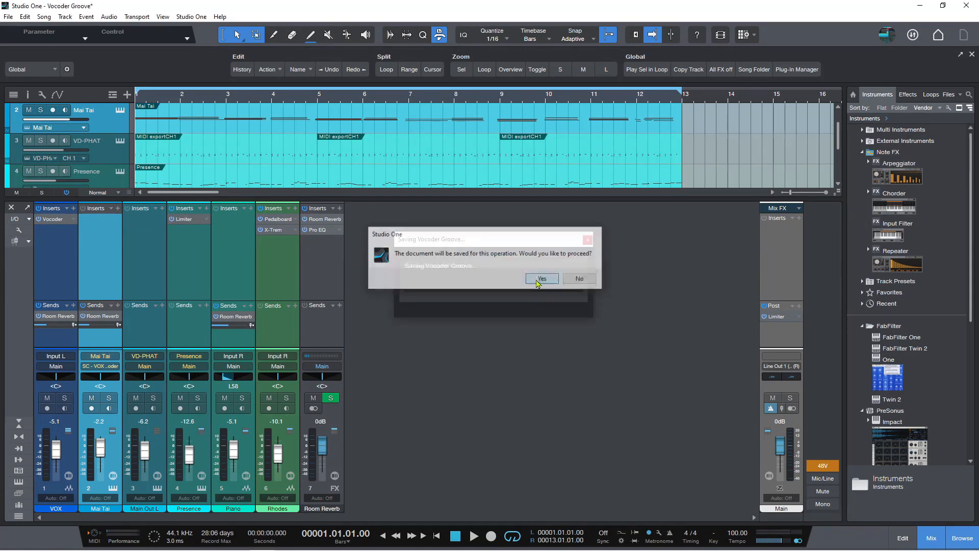
left_click(541, 279)
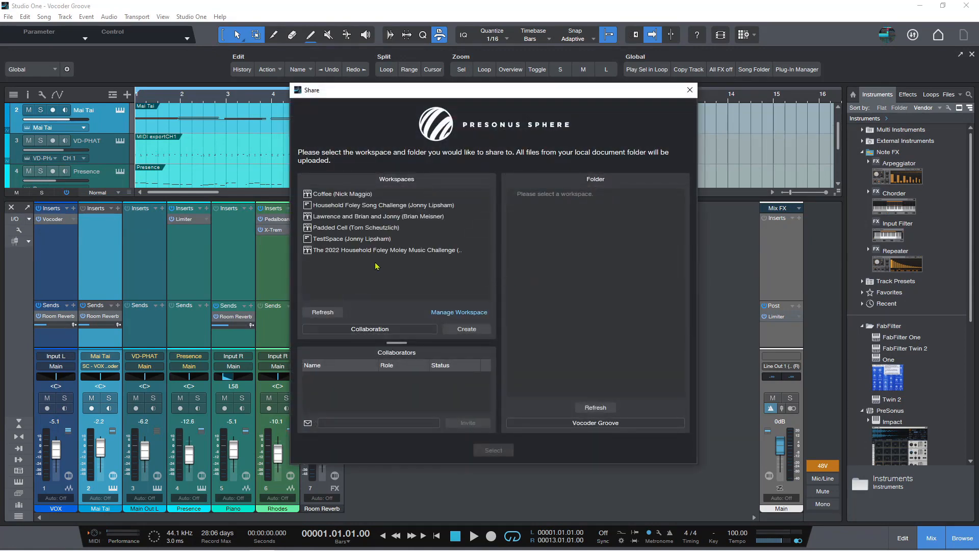
mouse_move(395, 297)
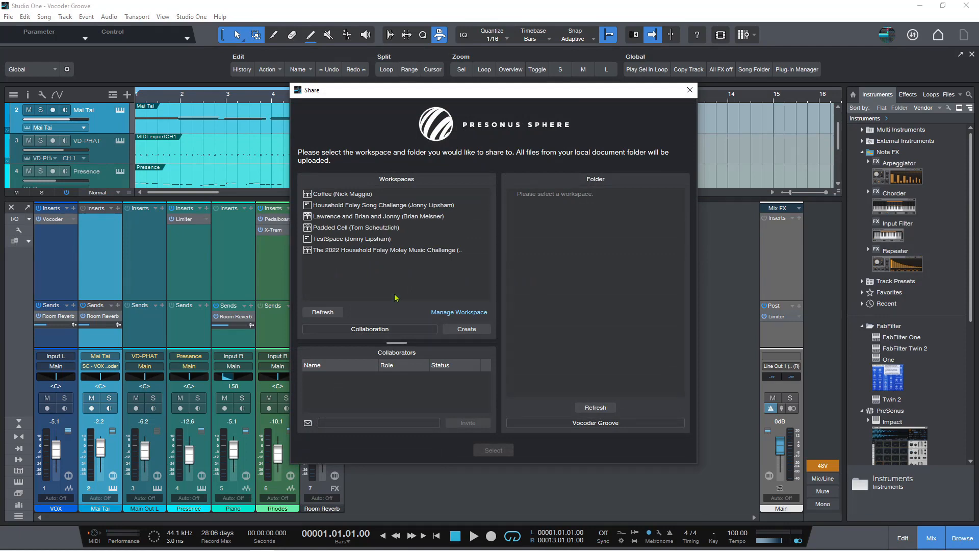
mouse_move(319, 253)
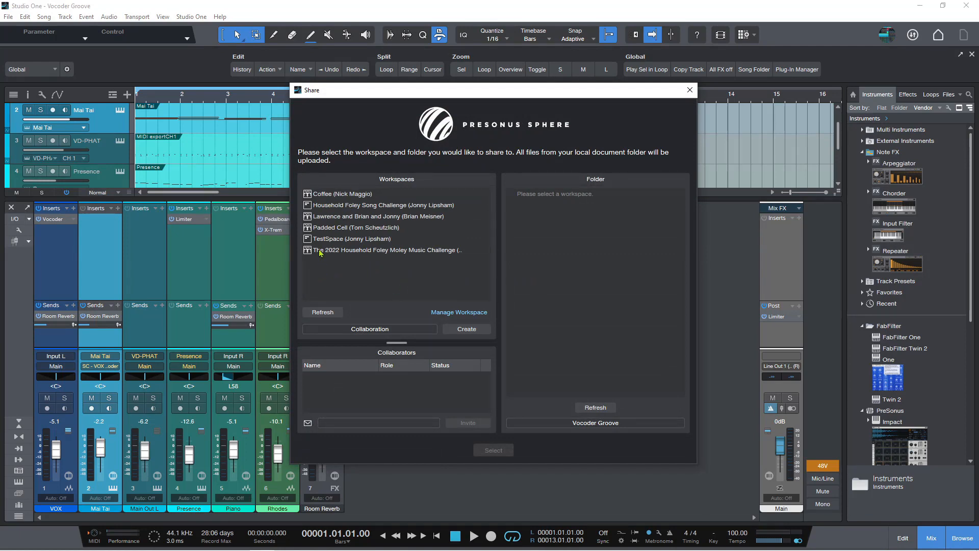
mouse_move(348, 274)
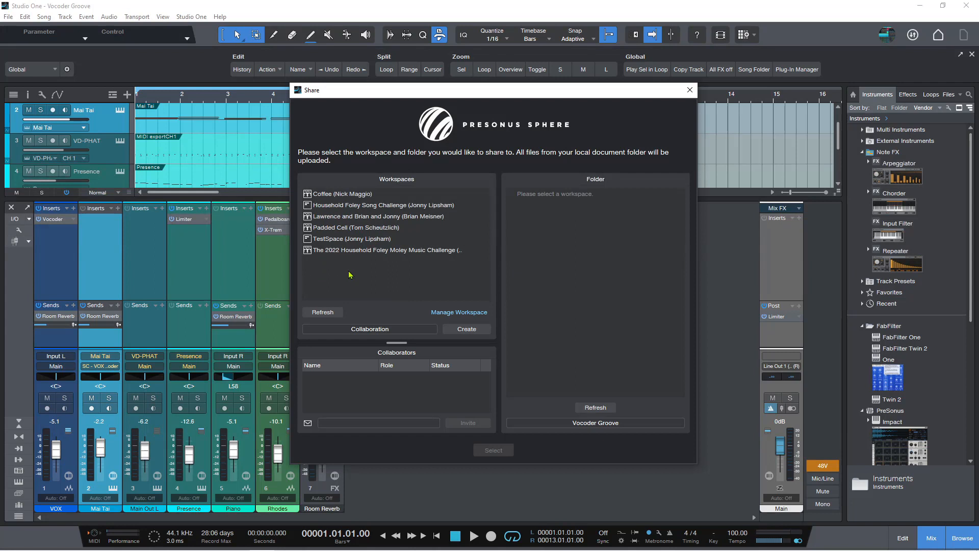
mouse_move(336, 266)
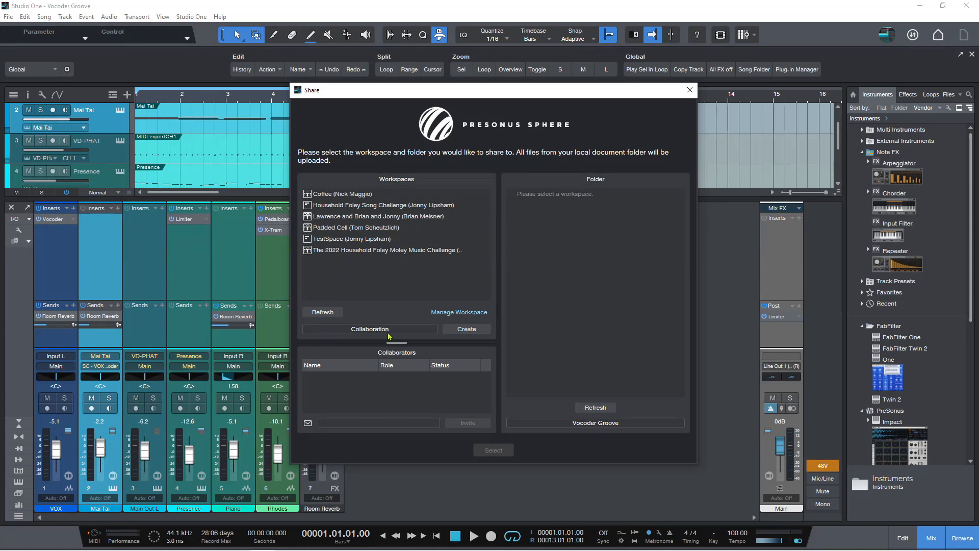
mouse_move(322, 239)
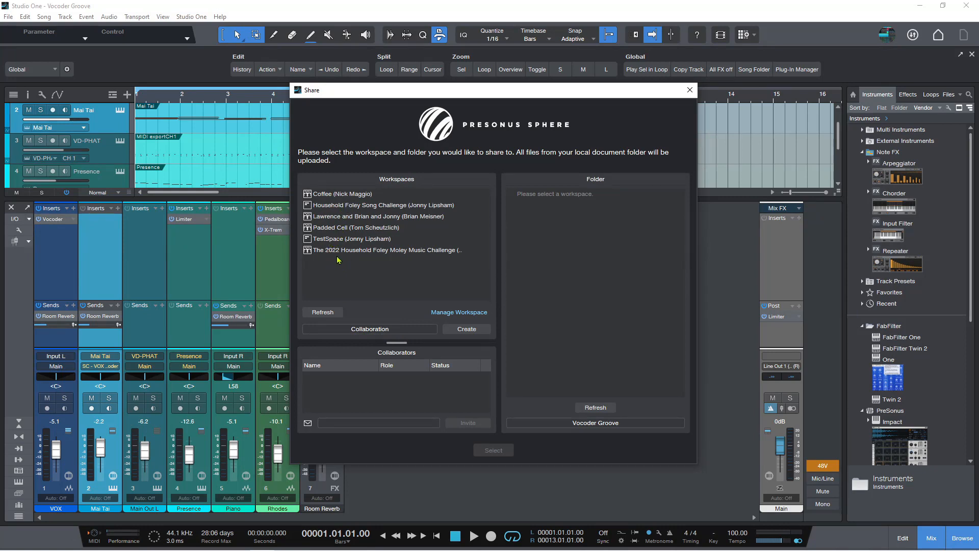
mouse_move(398, 312)
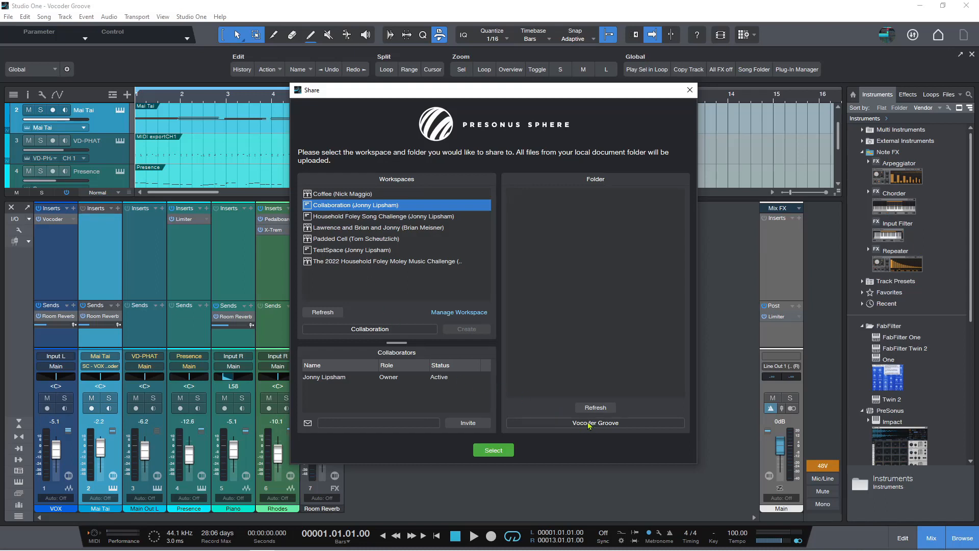
mouse_move(372, 381)
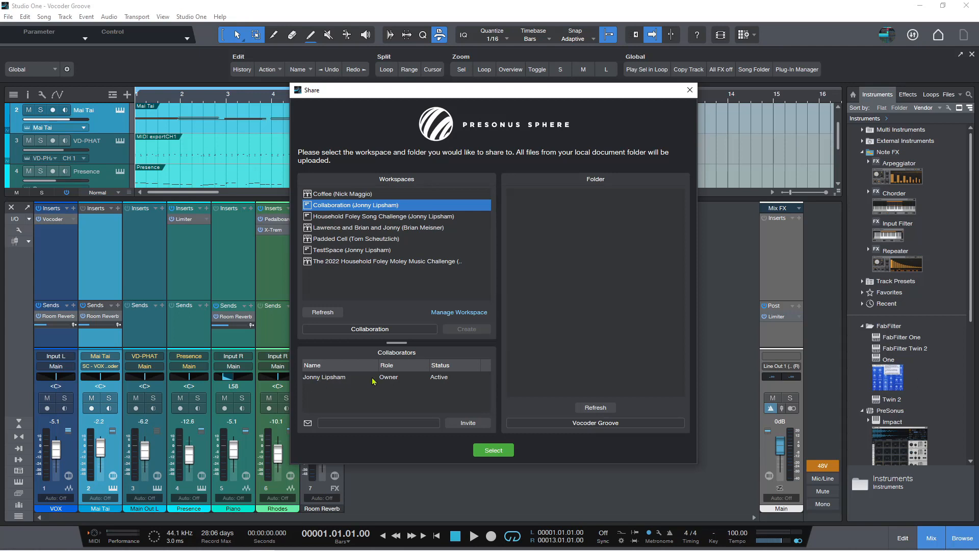
mouse_move(308, 422)
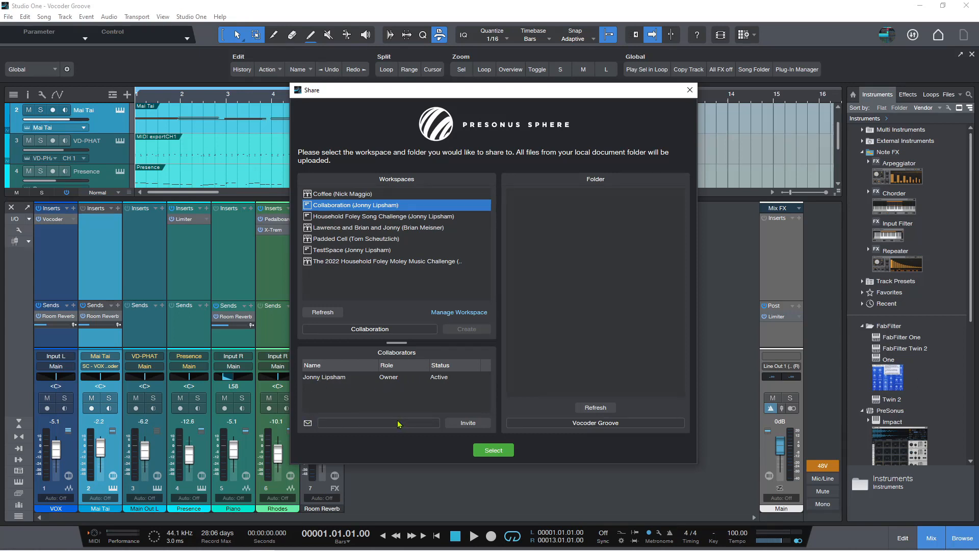
mouse_move(374, 427)
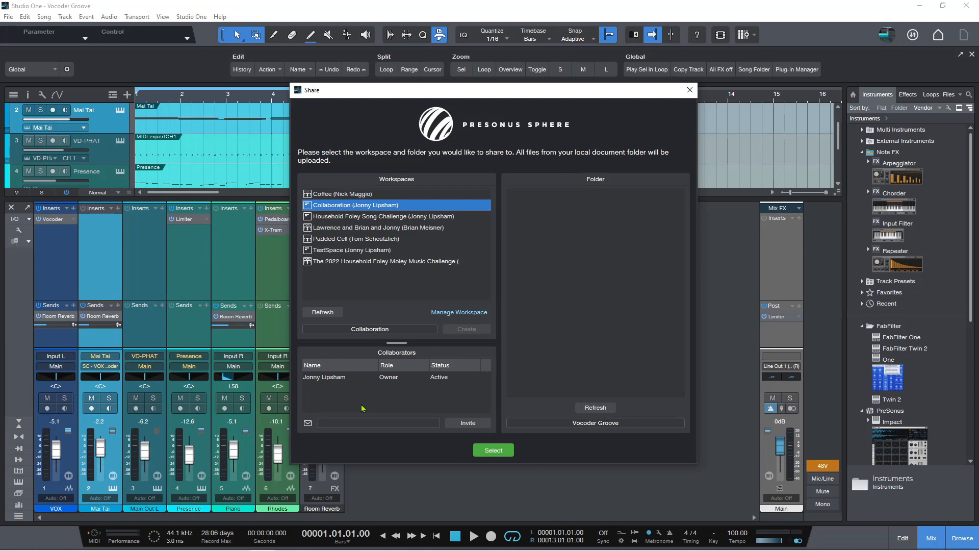
mouse_move(360, 413)
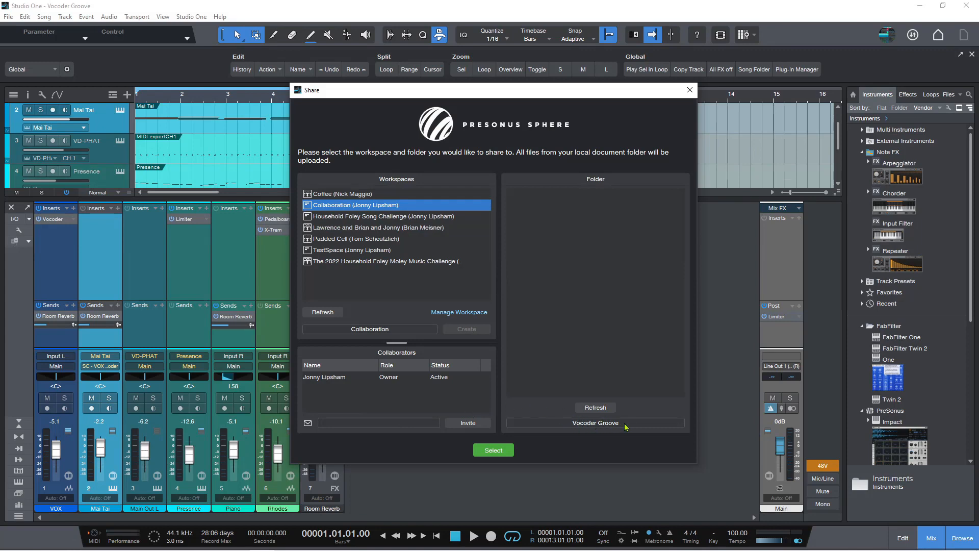
Choose the Collaboration workspace as destination, reaching the 16-file (37.29 MB) upload summary
left_click(492, 449)
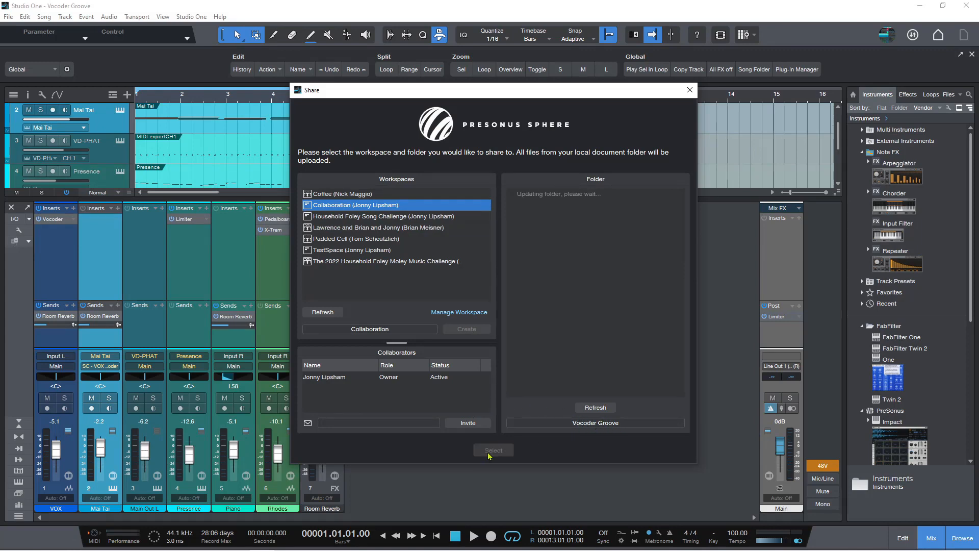
left_click(493, 449)
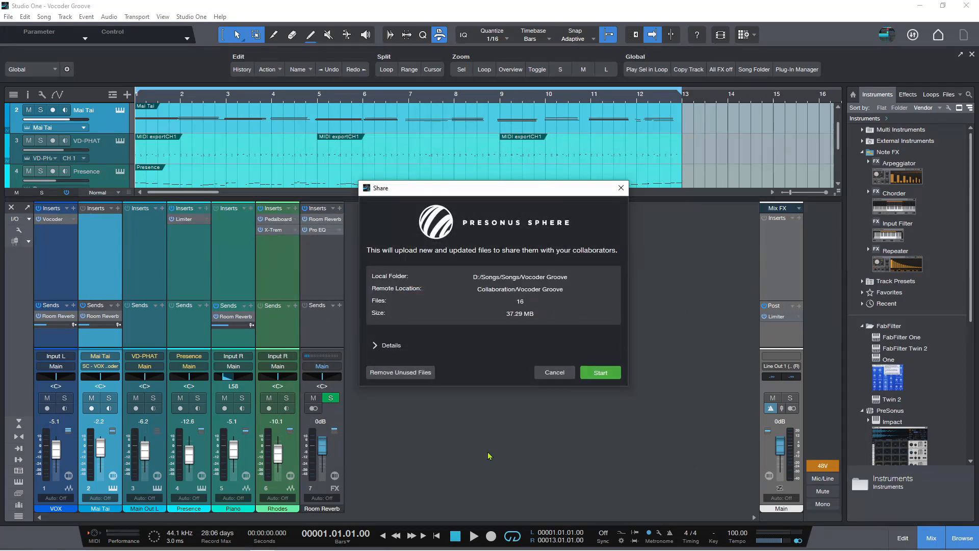
mouse_move(420, 303)
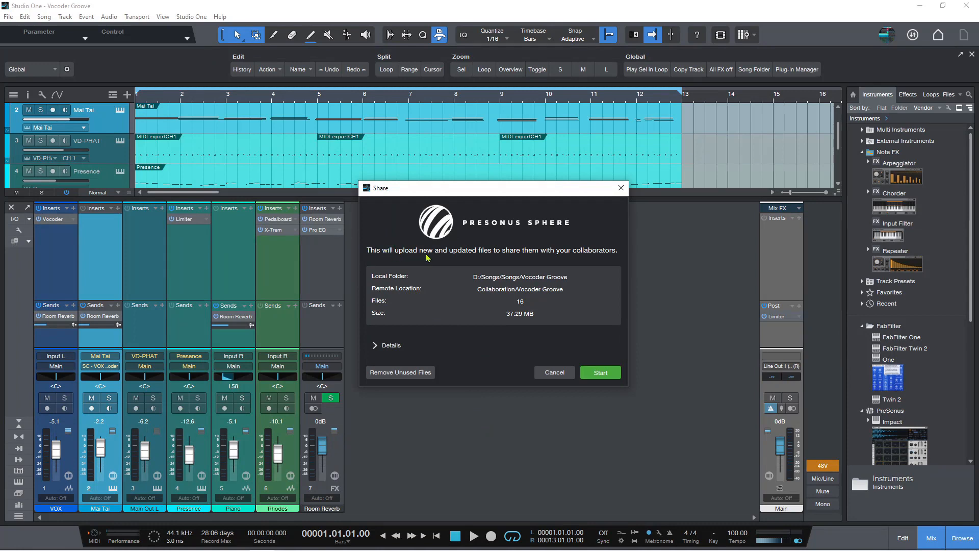
mouse_move(521, 254)
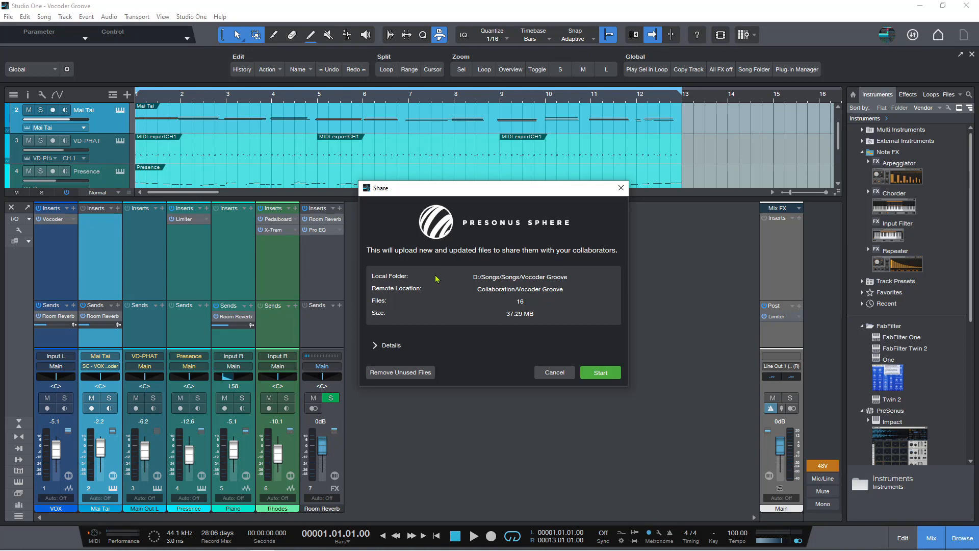
mouse_move(531, 285)
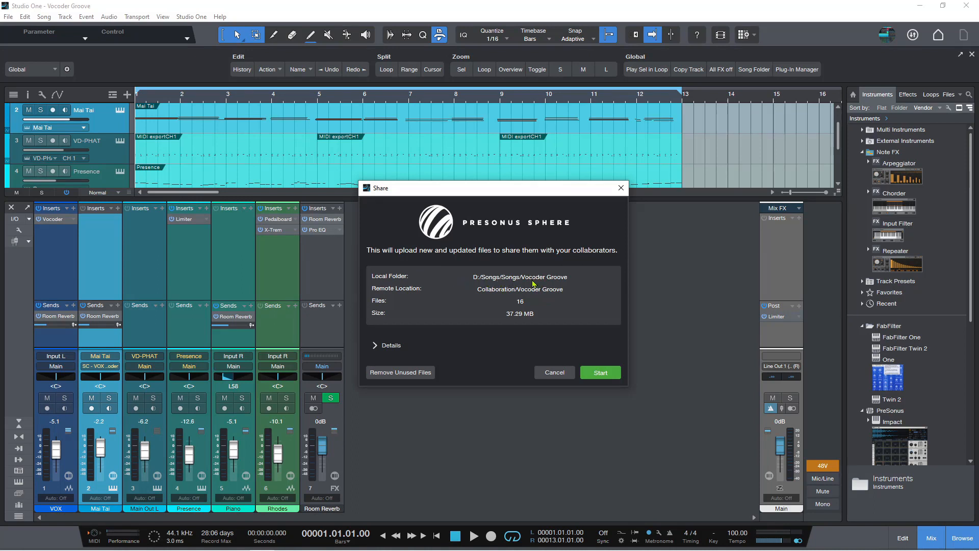
mouse_move(382, 289)
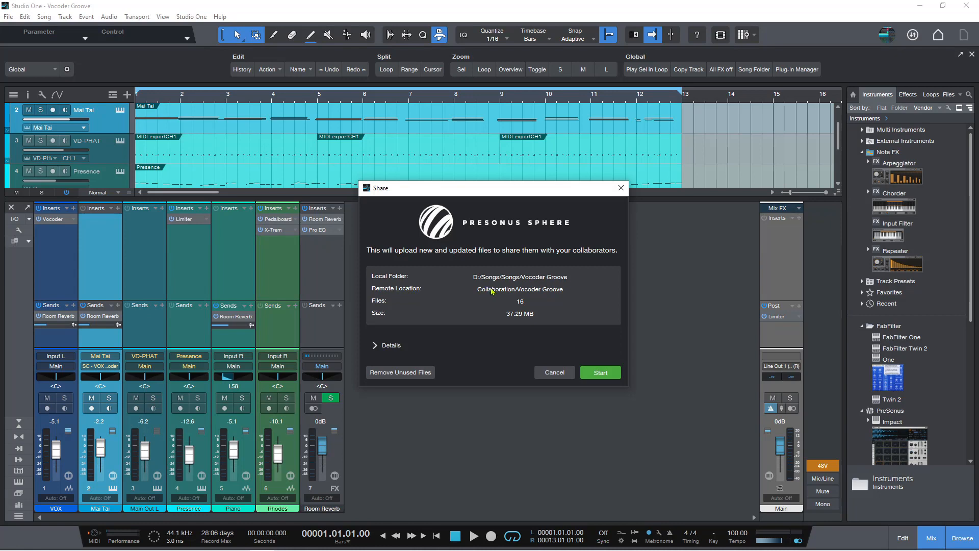
mouse_move(544, 294)
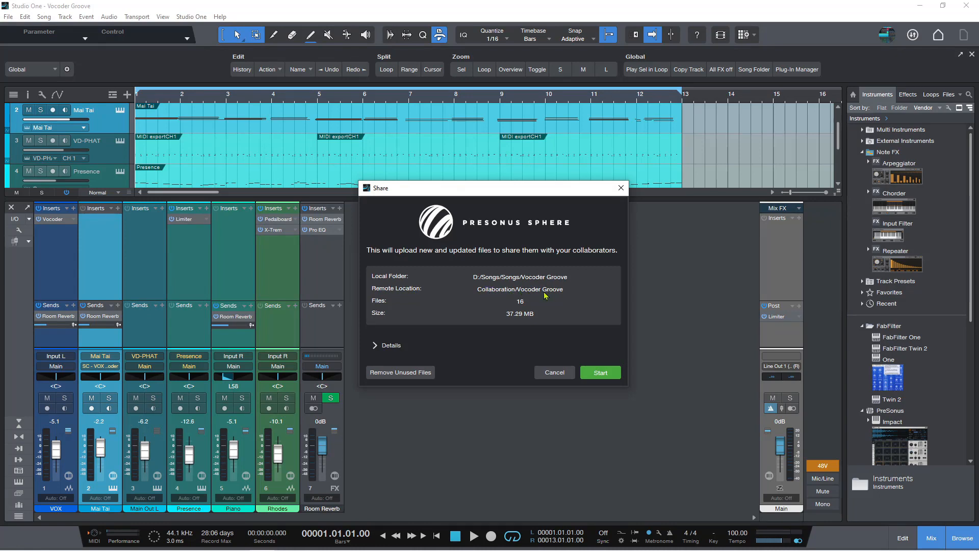
mouse_move(477, 294)
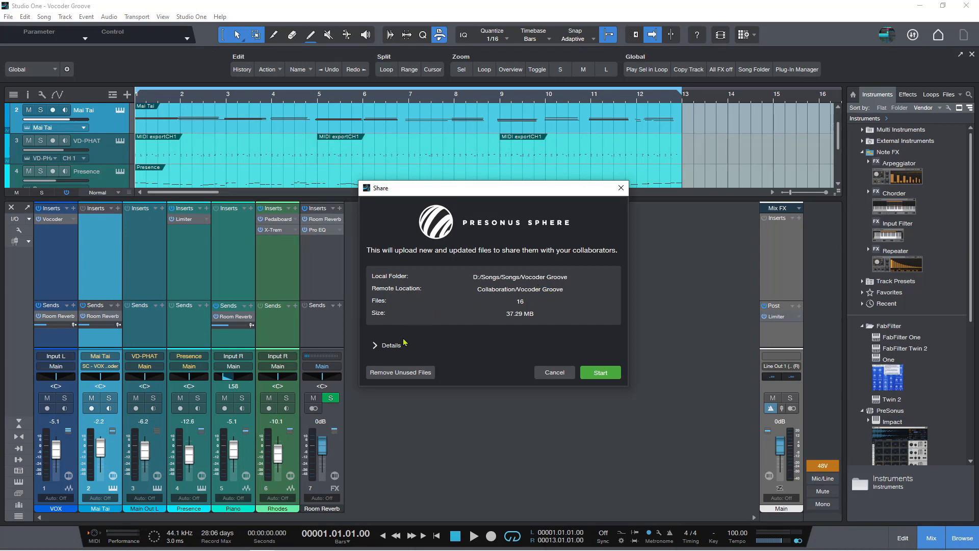
left_click(389, 344)
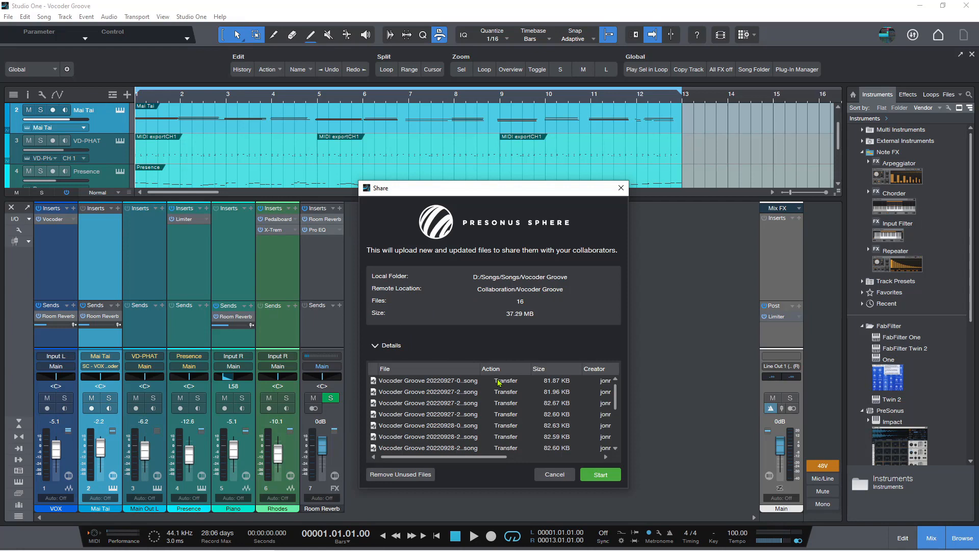
scroll("down", 3)
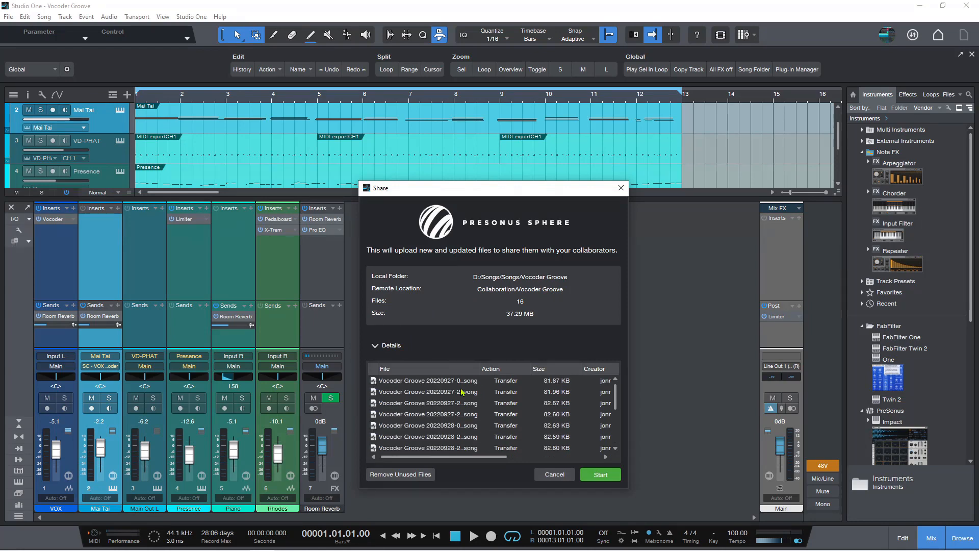
scroll("down", 3)
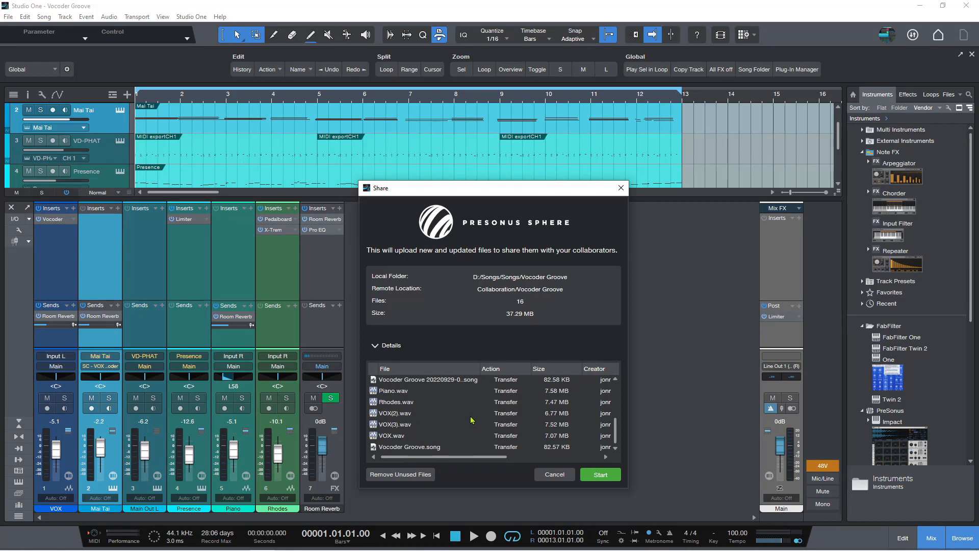
scroll("down", 3)
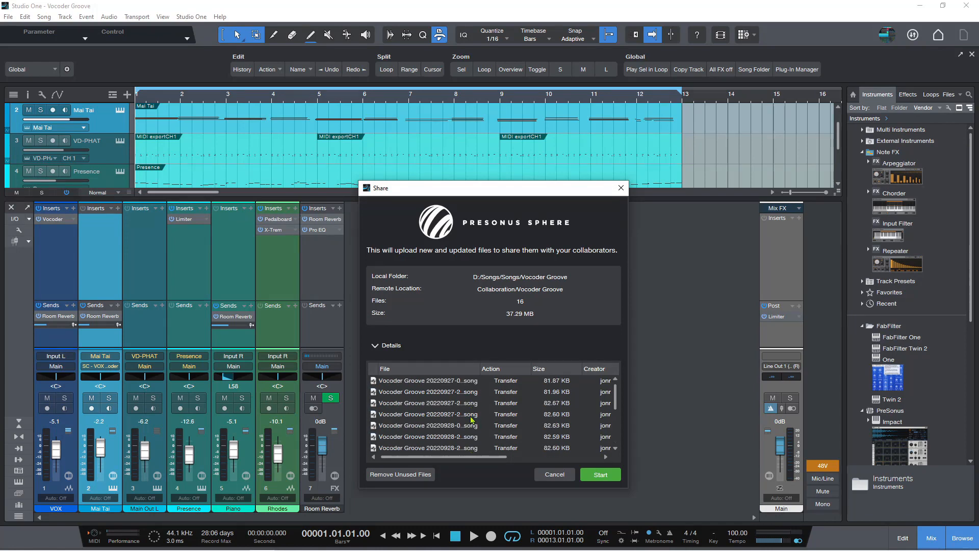
mouse_move(373, 357)
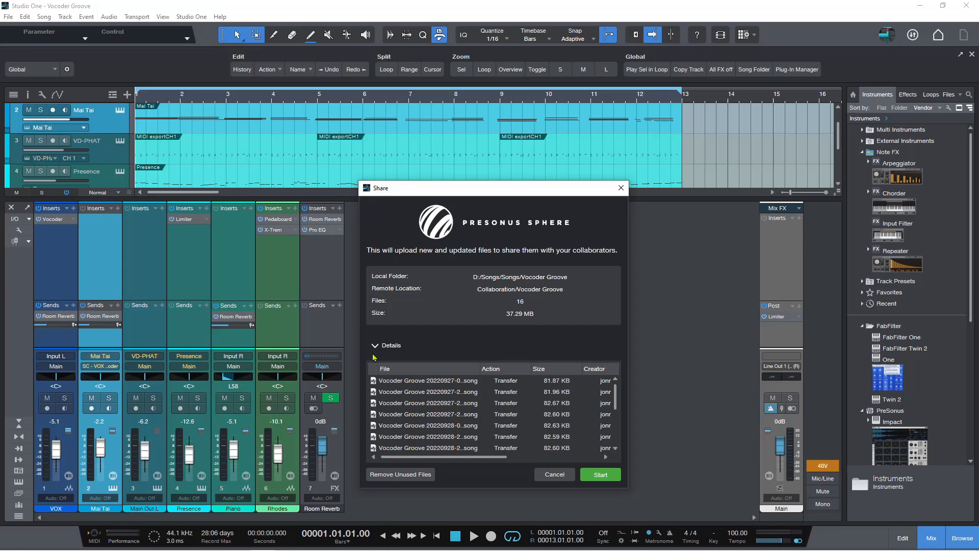
left_click(388, 345)
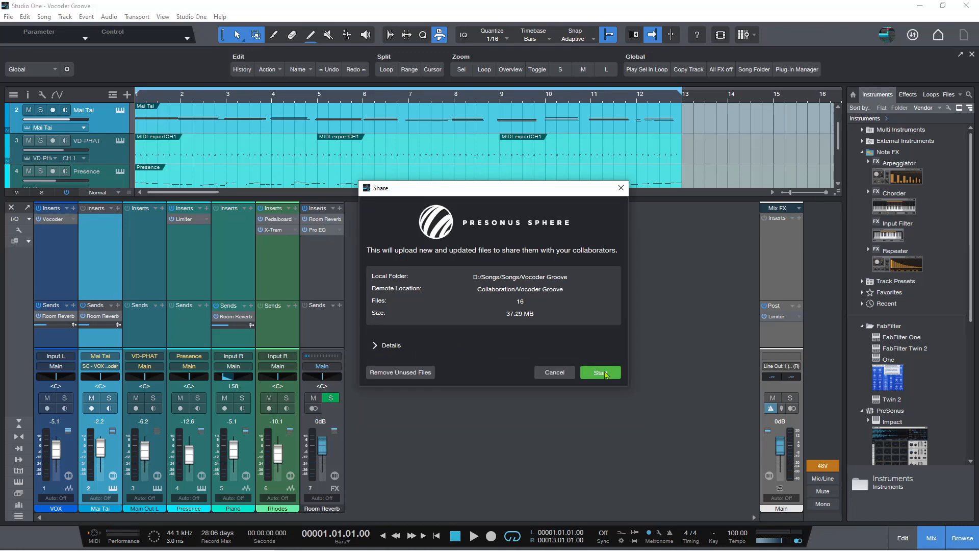
Upload the 37.29 MB of Vocoder Groove files and dismiss the Transfers list once synced
left_click(598, 372)
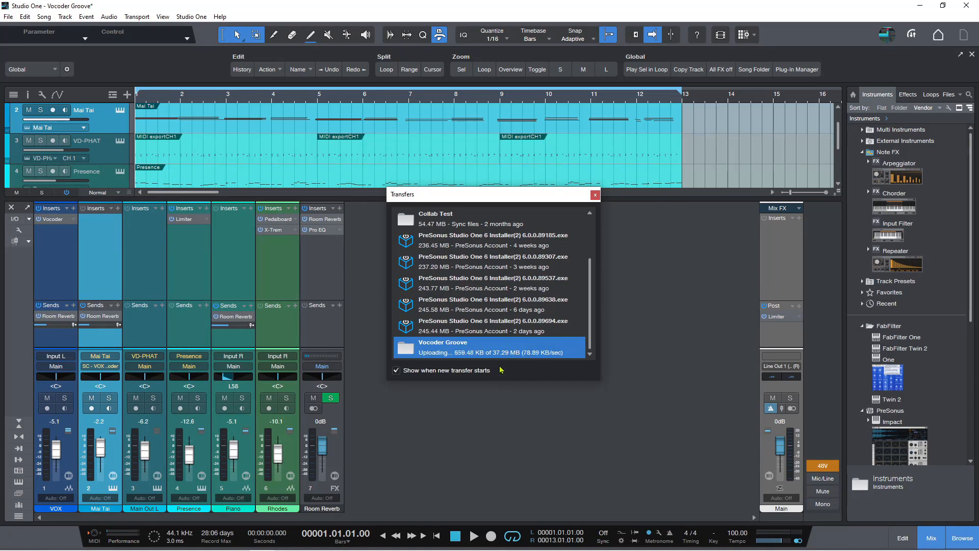
mouse_move(504, 393)
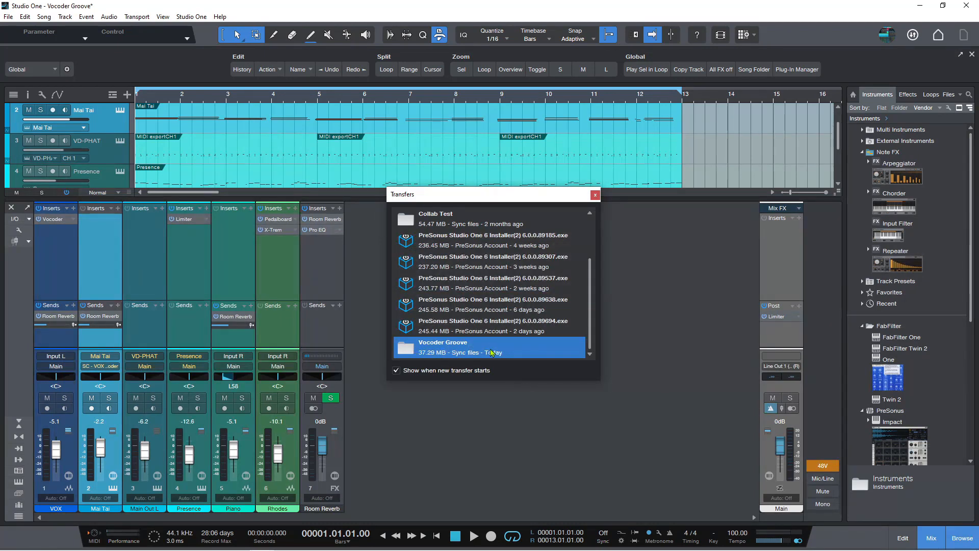
mouse_move(471, 350)
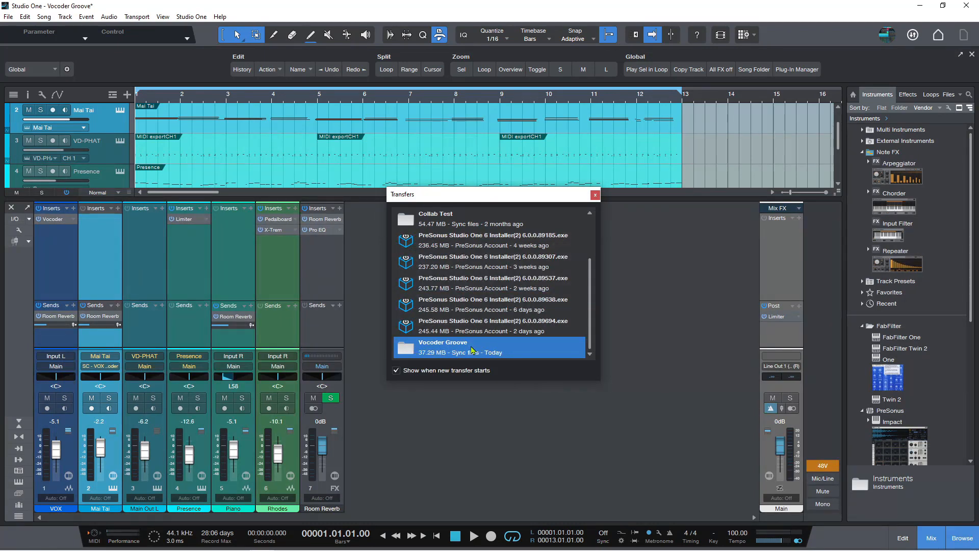
mouse_move(469, 344)
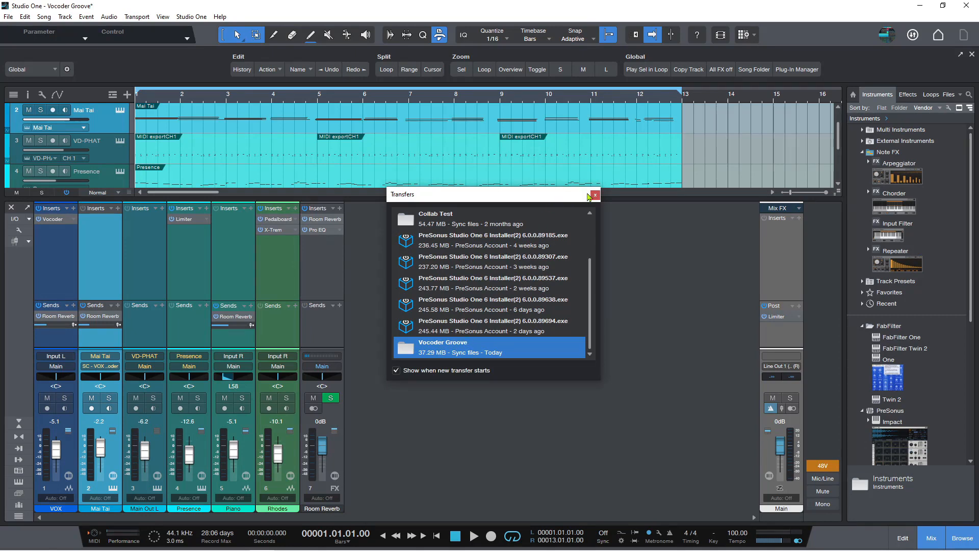
left_click(594, 195)
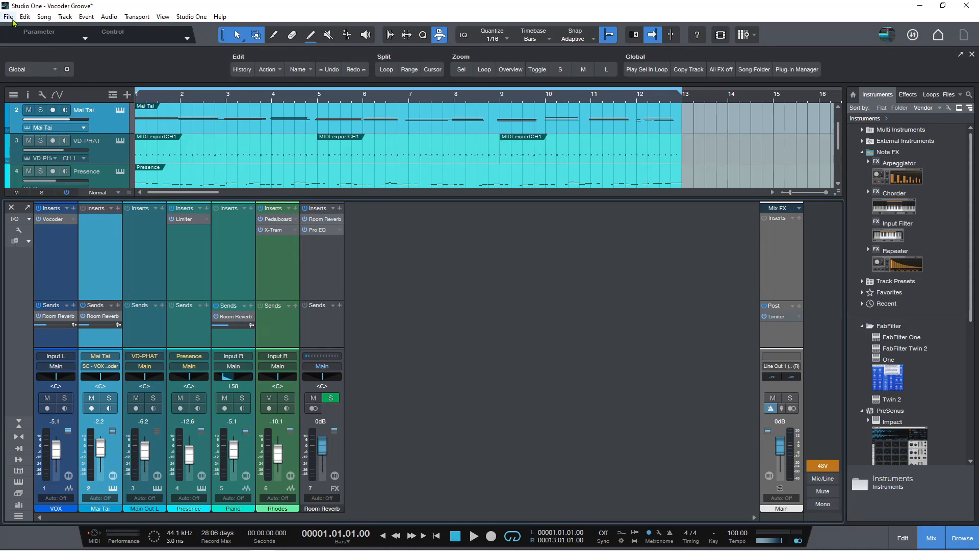
left_click(8, 16)
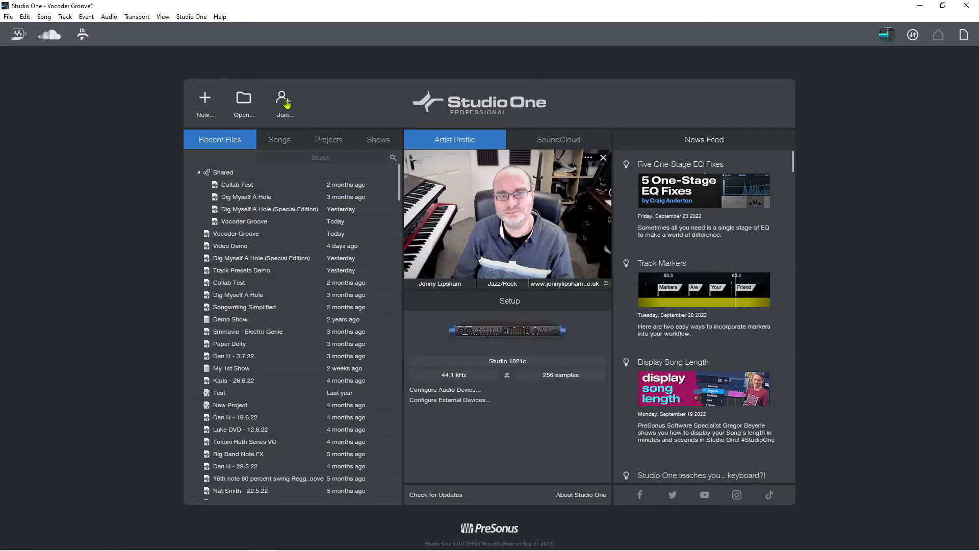
mouse_move(285, 103)
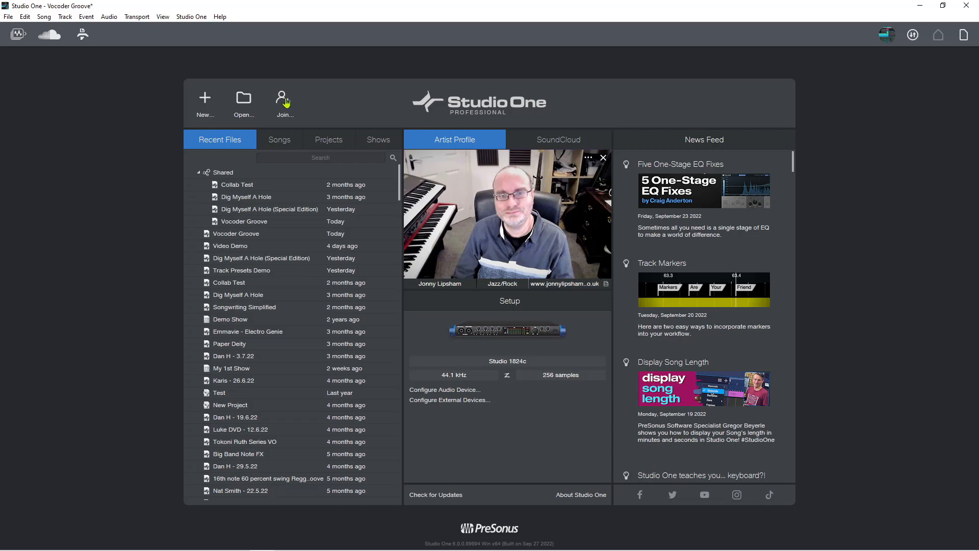
mouse_move(284, 99)
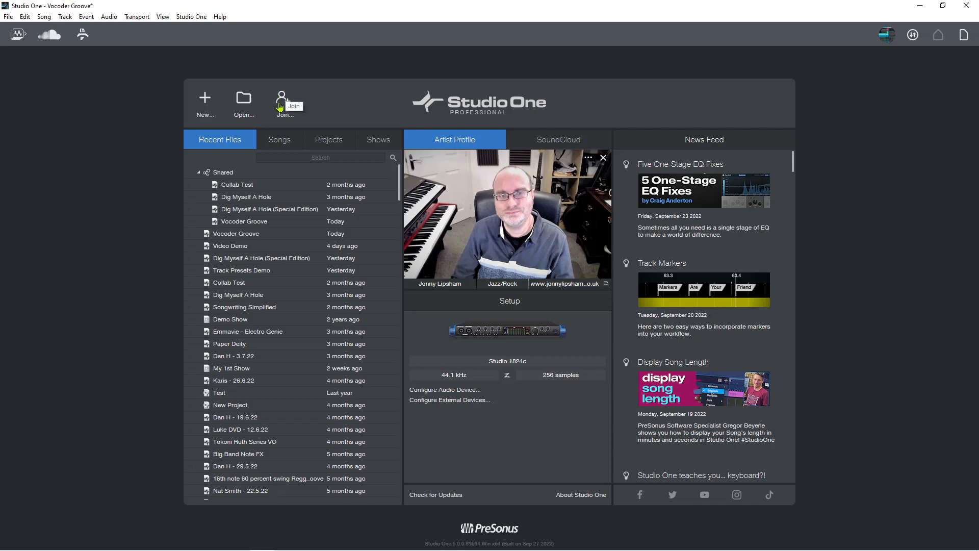
Bring up the PreSonus Sphere Join window listing workspaces and the Vocoder Groove folder
left_click(281, 99)
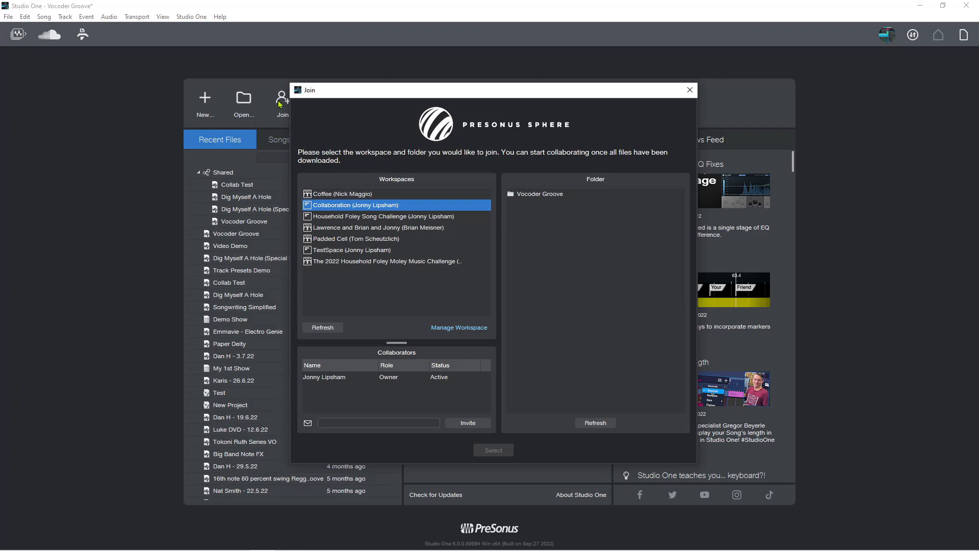
mouse_move(324, 285)
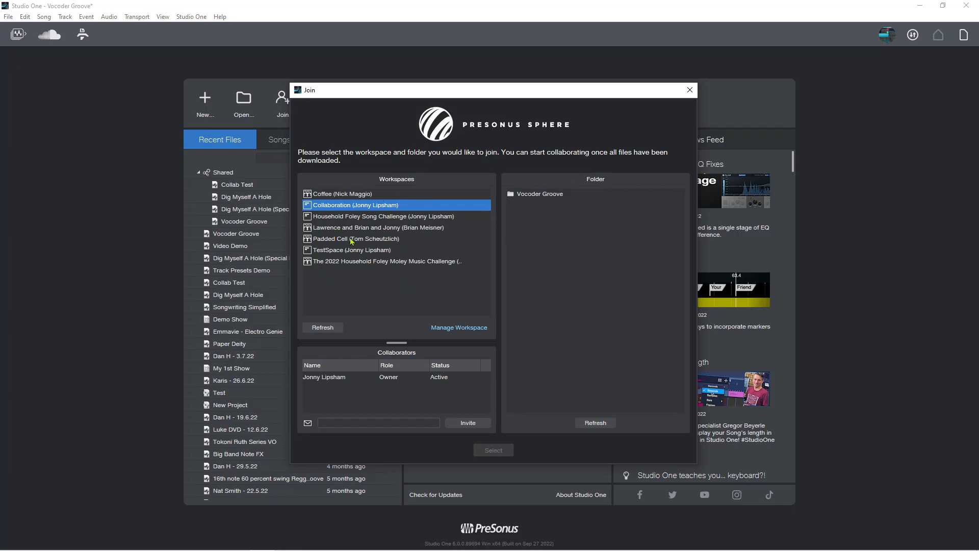
mouse_move(363, 215)
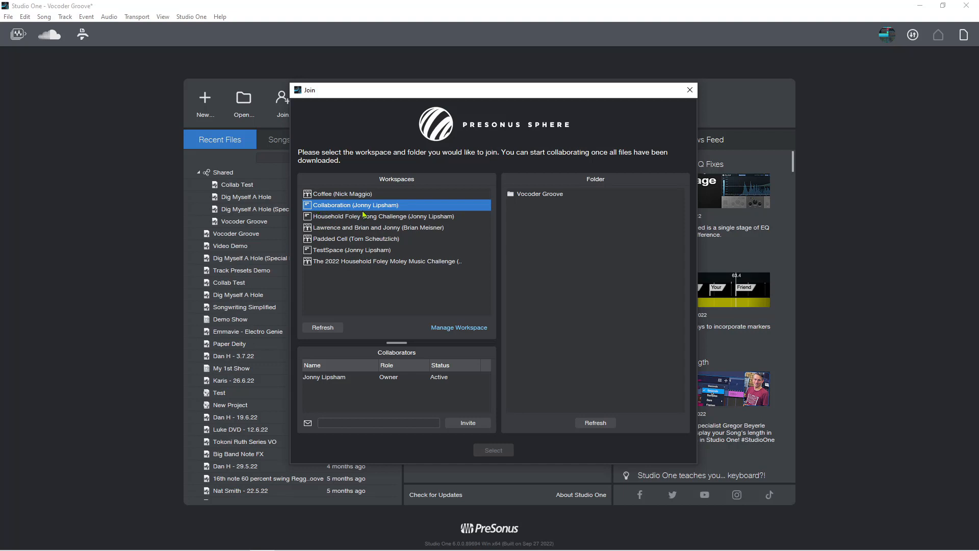
mouse_move(364, 208)
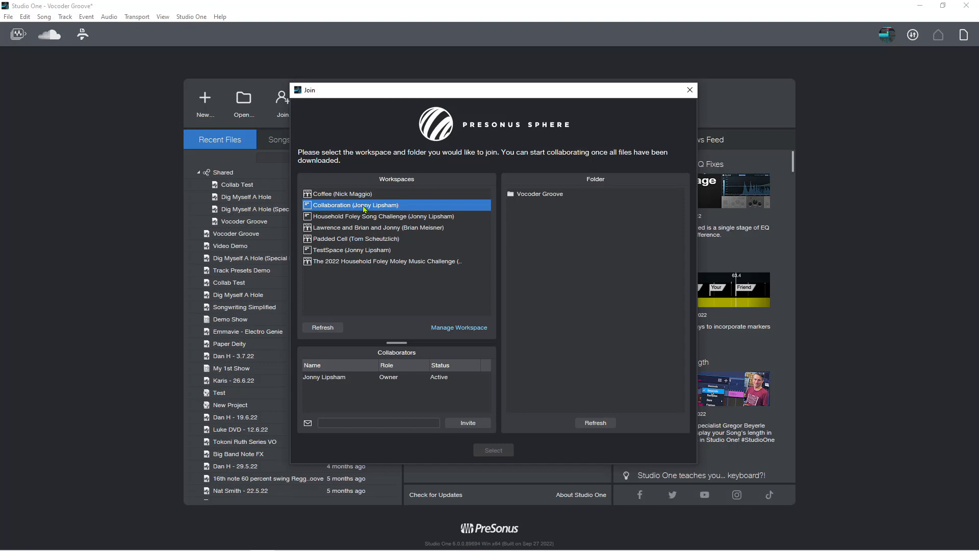
mouse_move(369, 397)
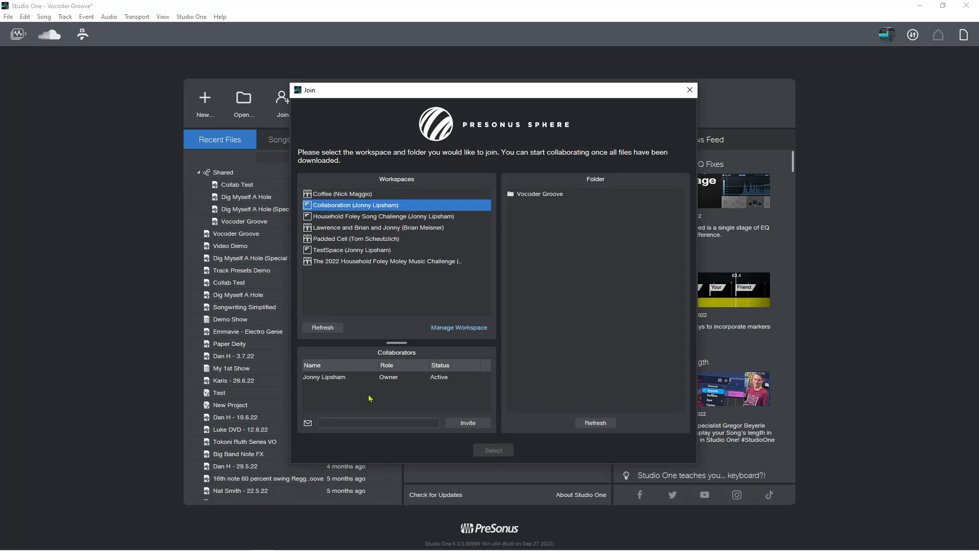
mouse_move(300, 394)
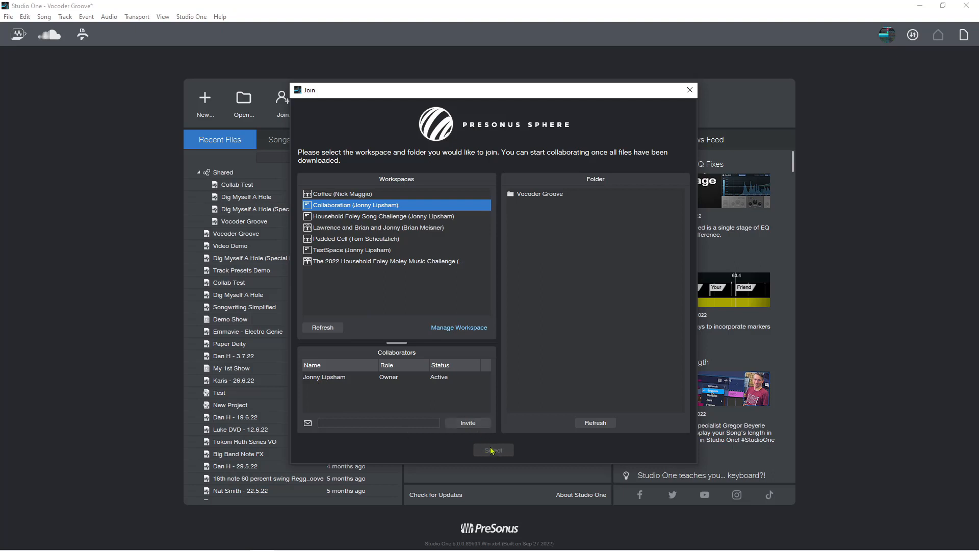
mouse_move(553, 215)
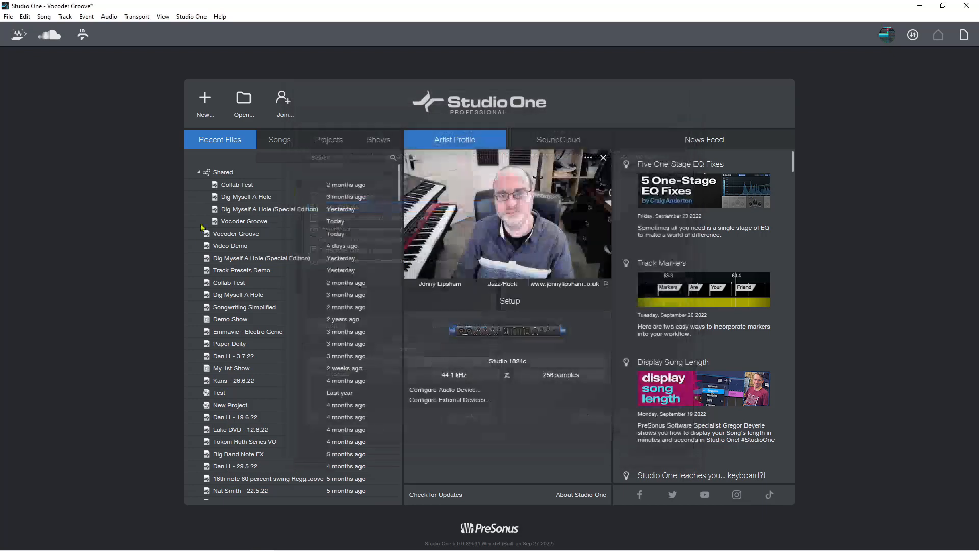
Close the Join window and point out the Shared group listing Vocoder Groove in Recent Files
left_click(198, 174)
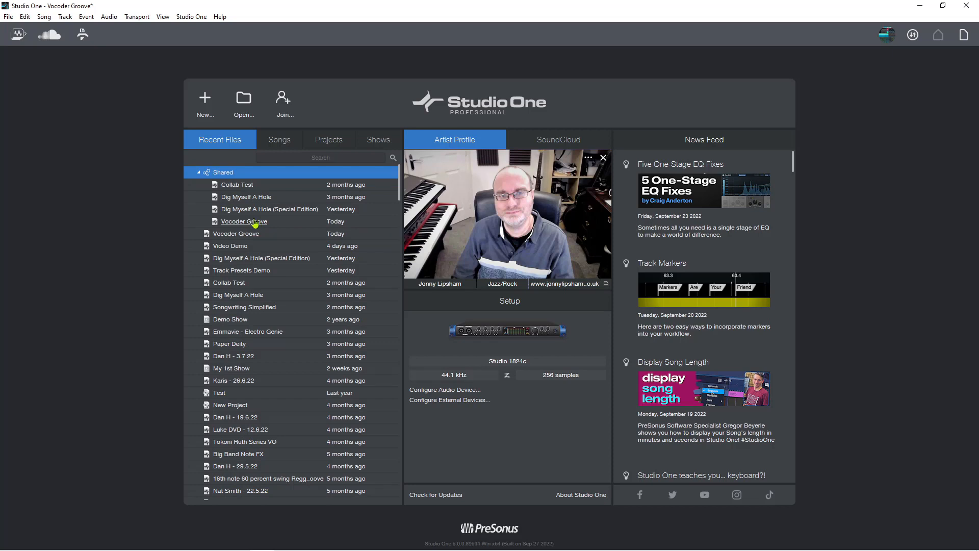
mouse_move(244, 221)
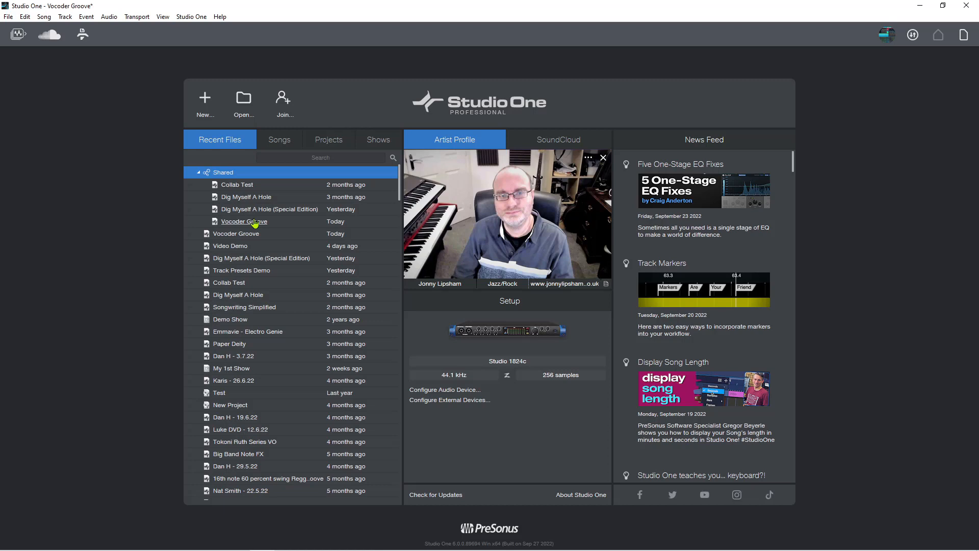
mouse_move(253, 223)
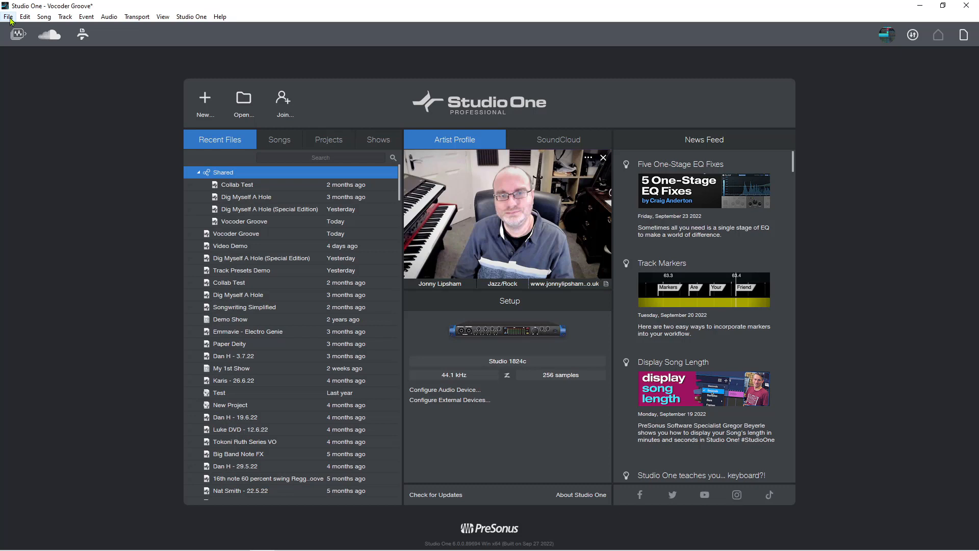
left_click(8, 17)
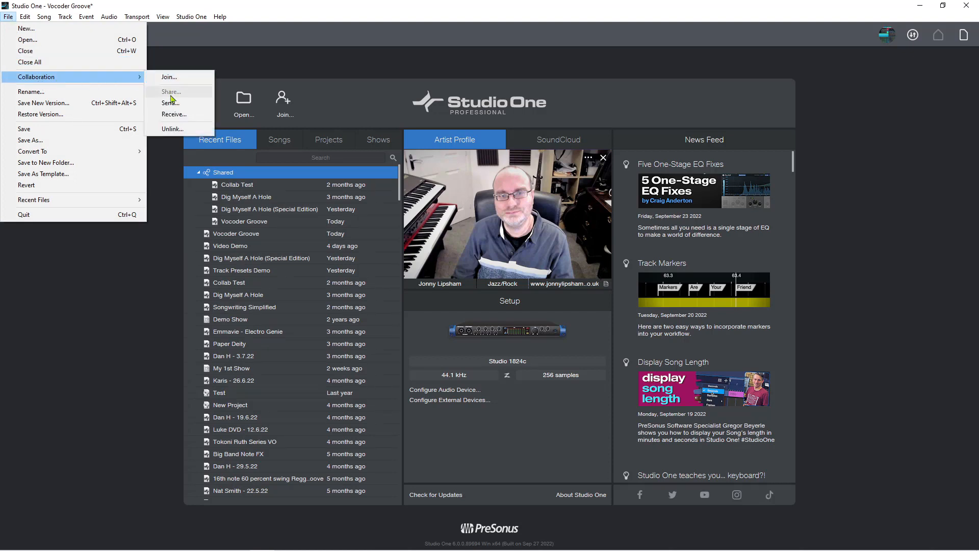
mouse_move(171, 102)
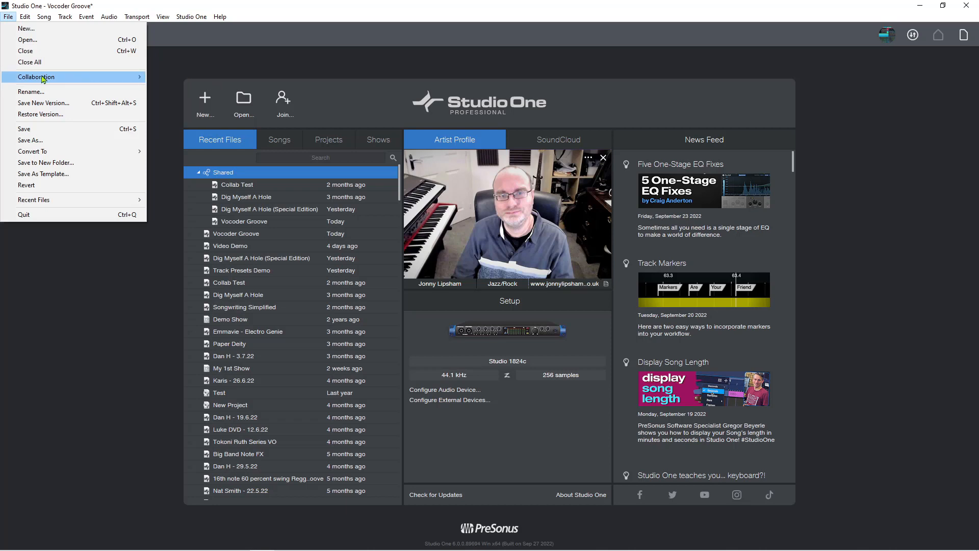
mouse_move(37, 77)
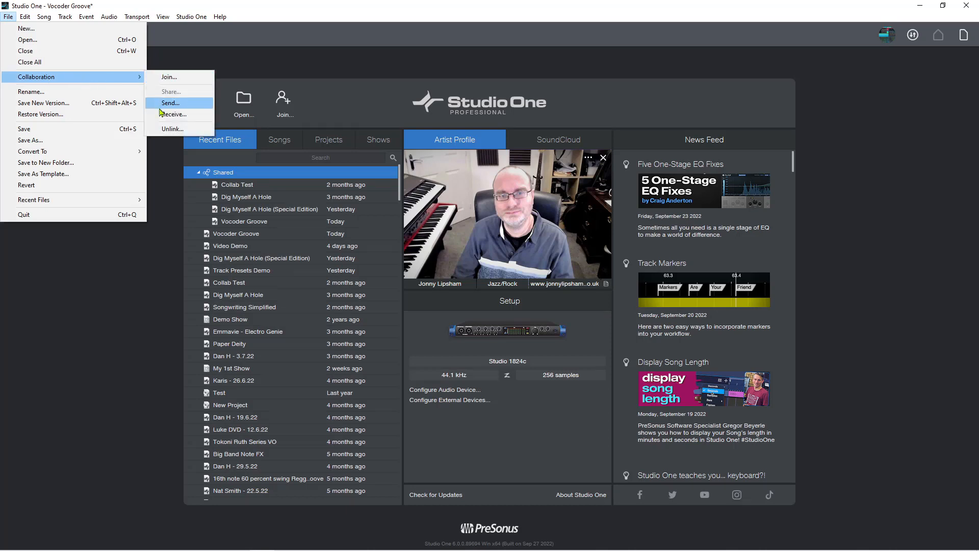
mouse_move(174, 114)
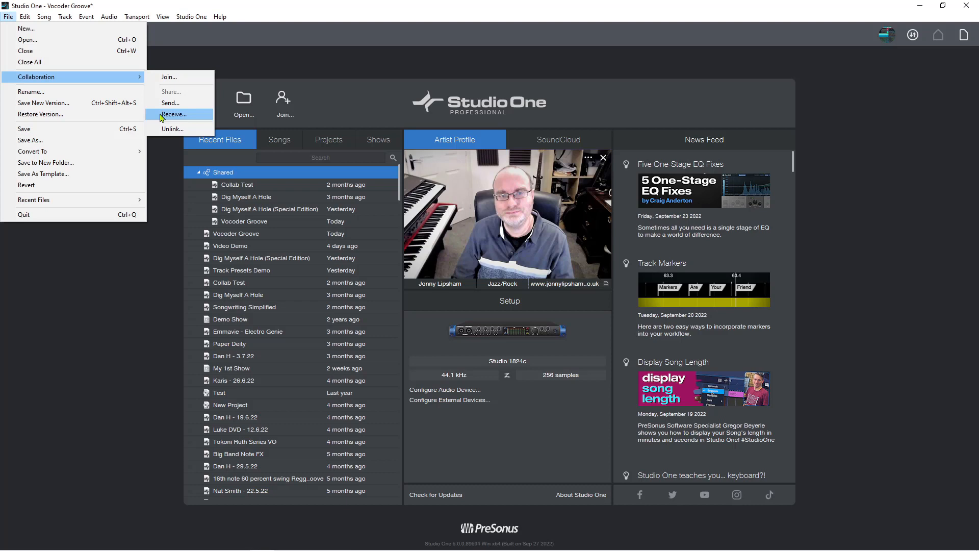
mouse_move(174, 119)
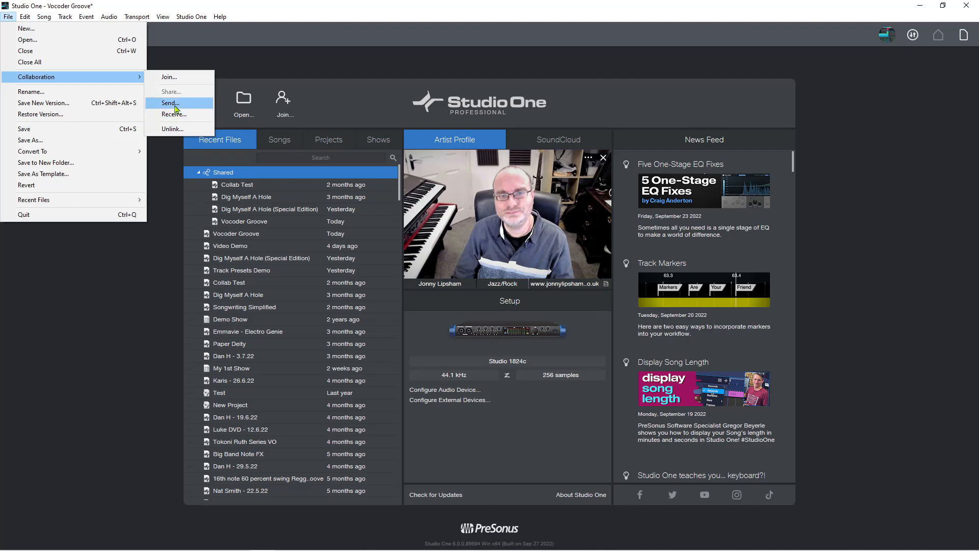
mouse_move(174, 108)
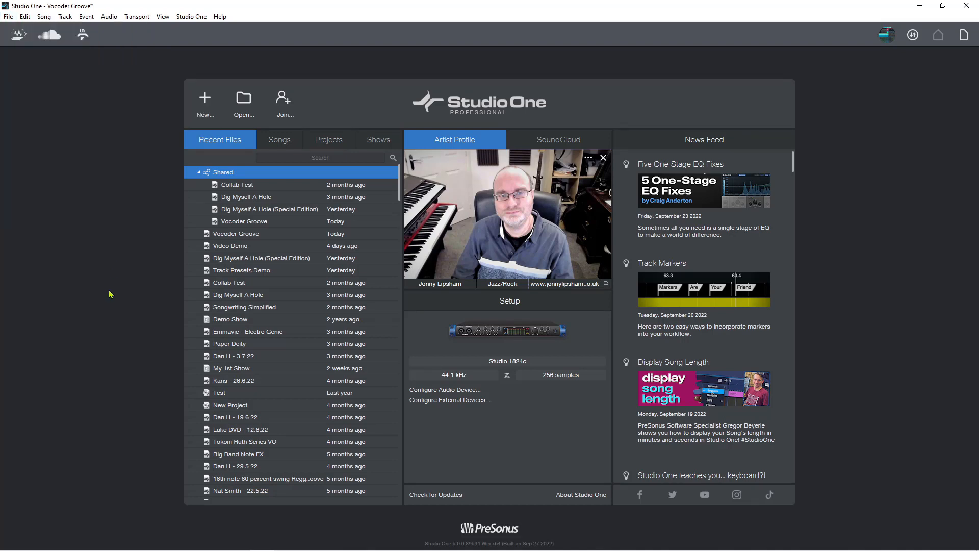
mouse_move(111, 292)
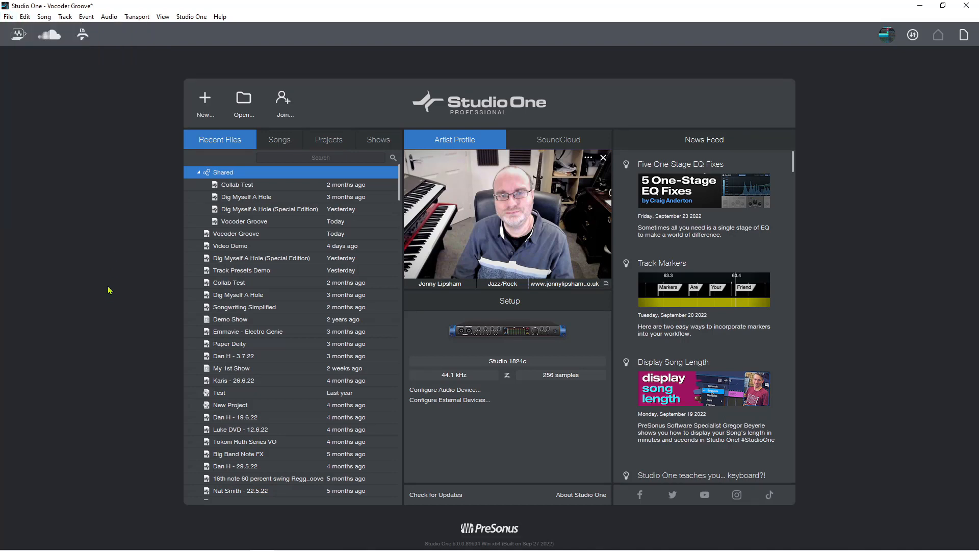
mouse_move(86, 292)
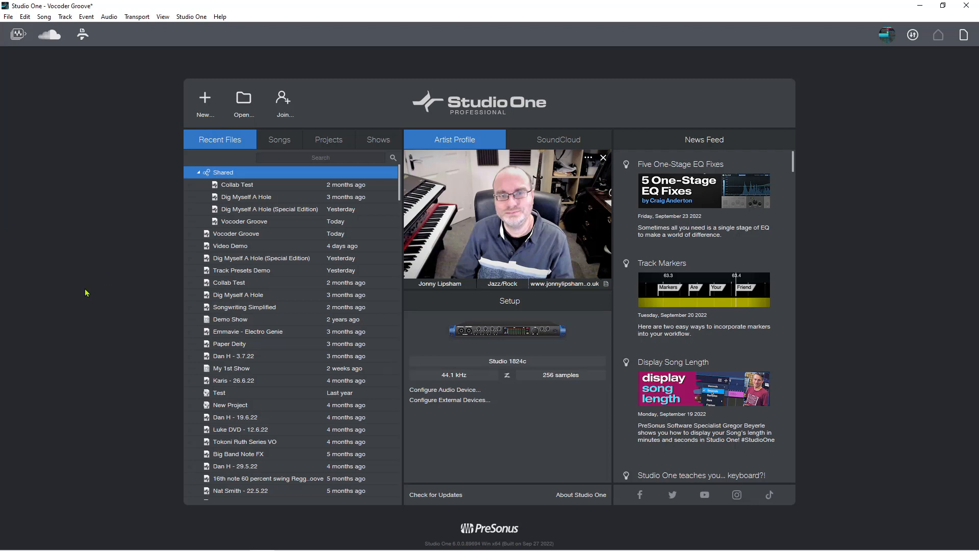
mouse_move(87, 298)
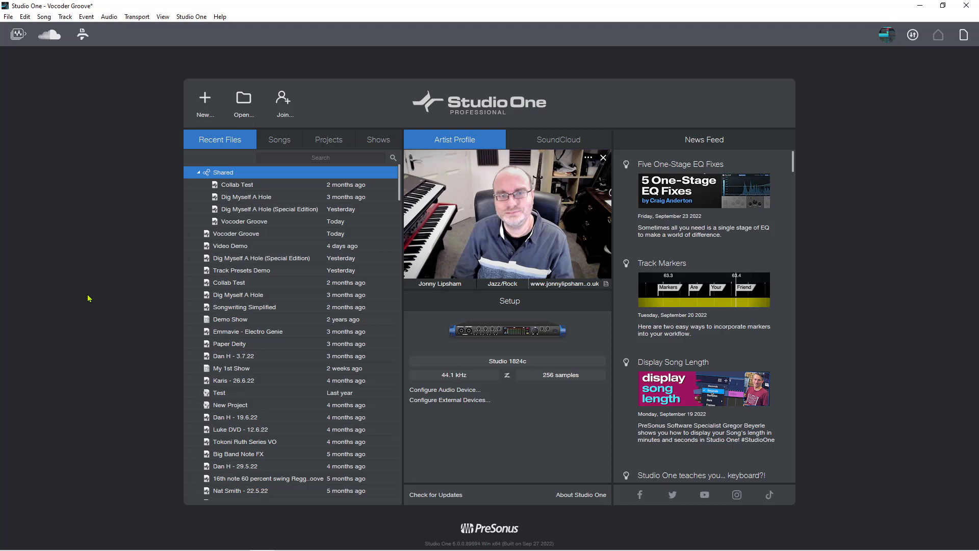
mouse_move(87, 298)
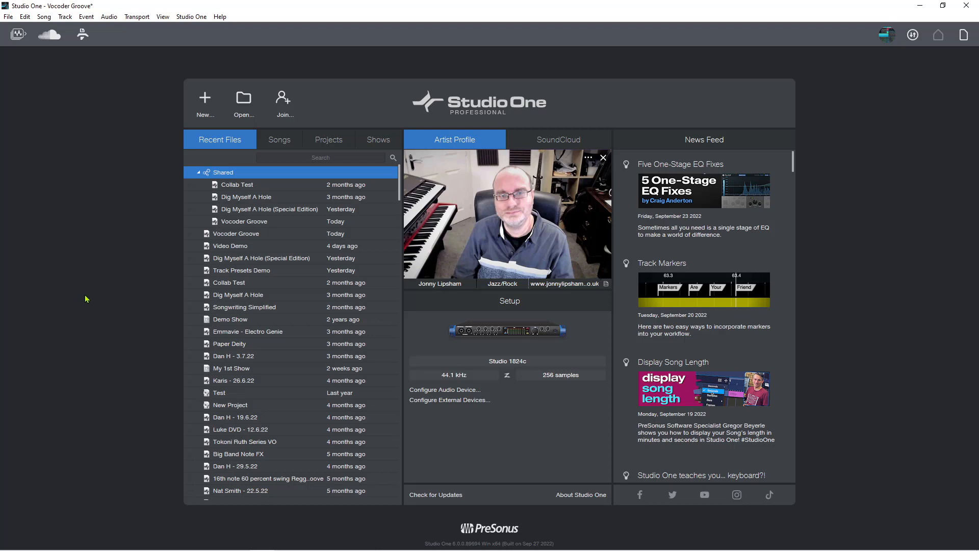